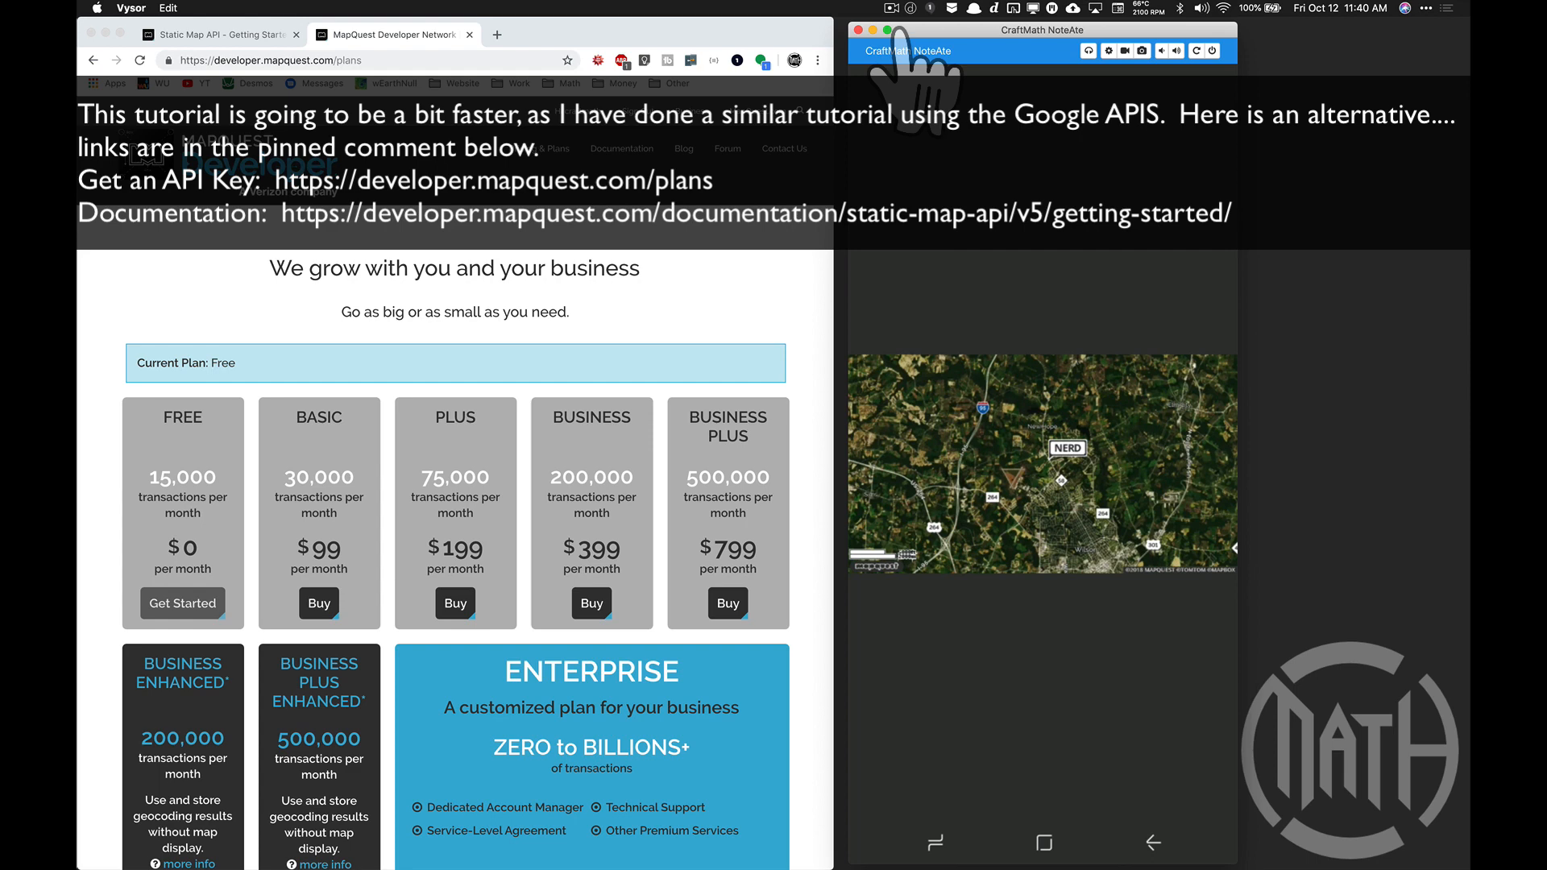
mouse_move(276, 425)
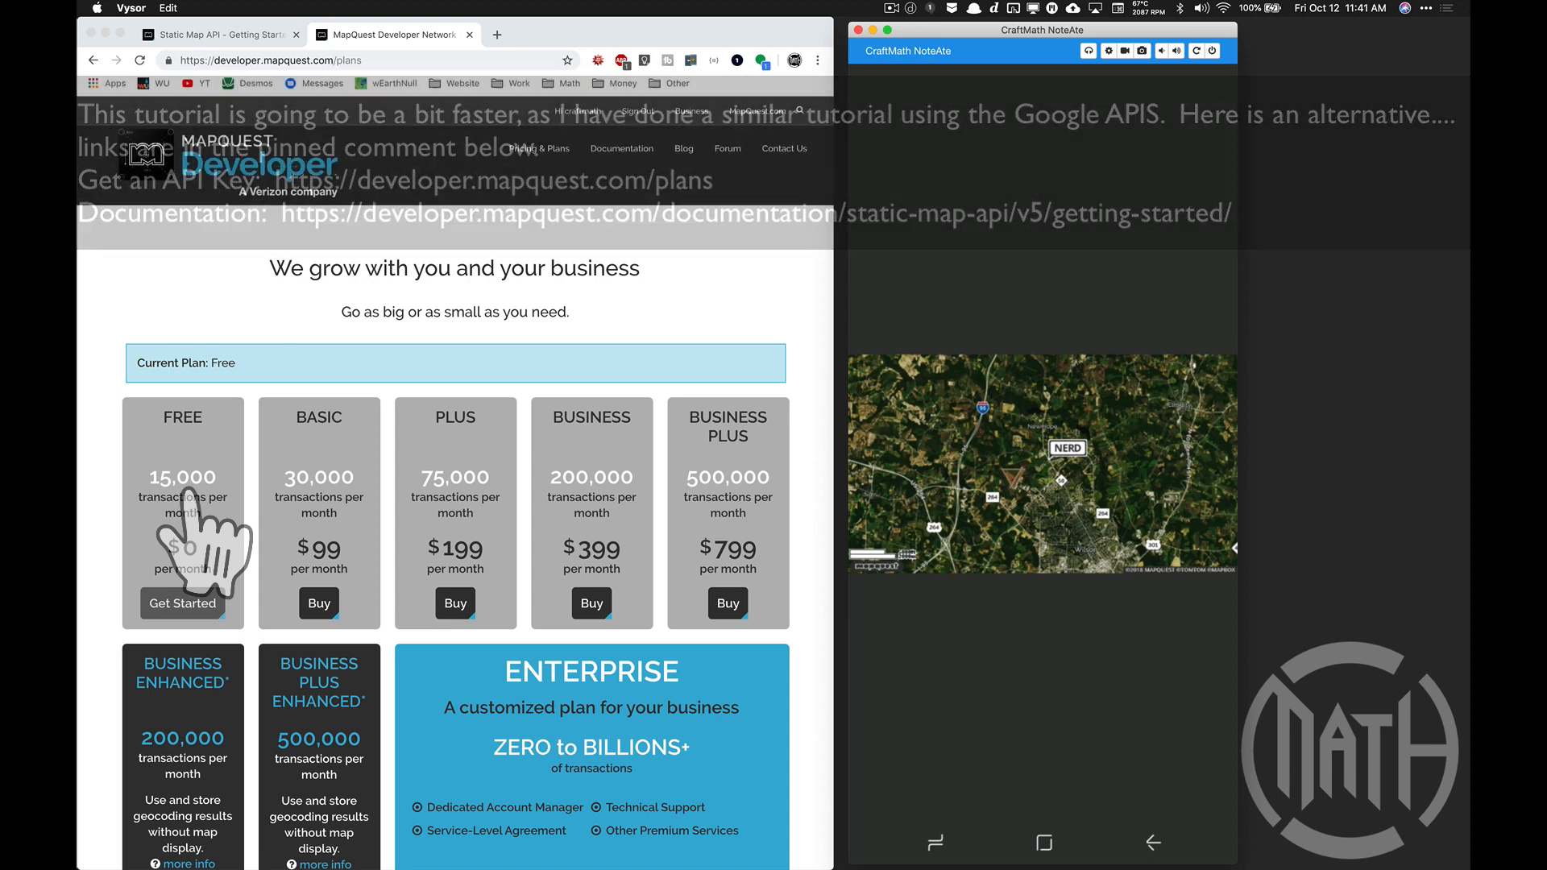
Open the Static Map API Getting Started guide and read down to Adding Locations to the Map.
click(217, 33)
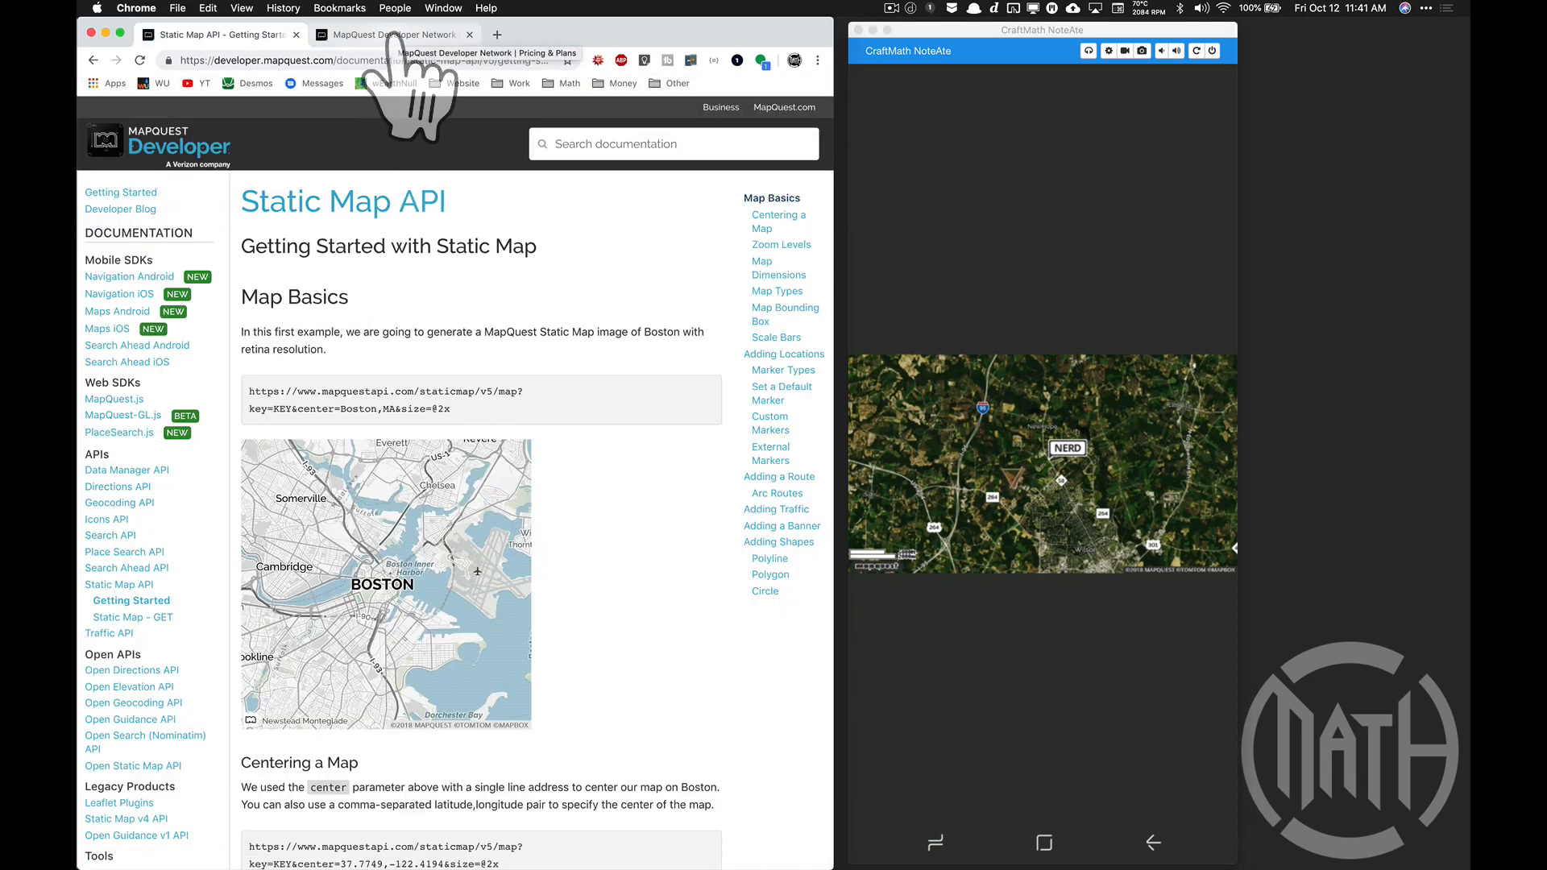
mouse_move(553, 582)
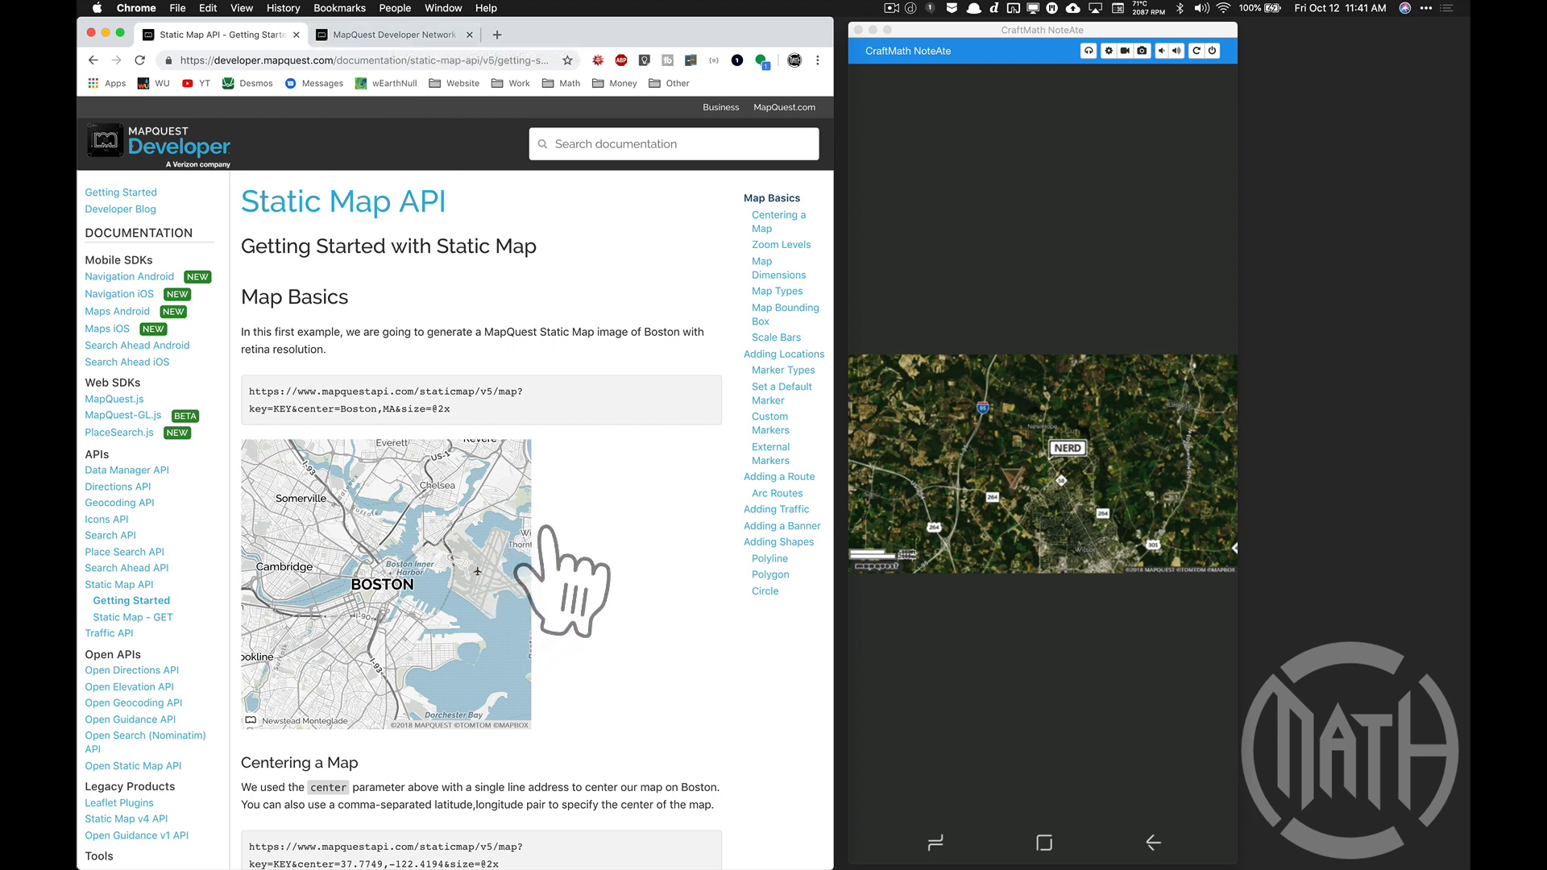
scroll(down, 3)
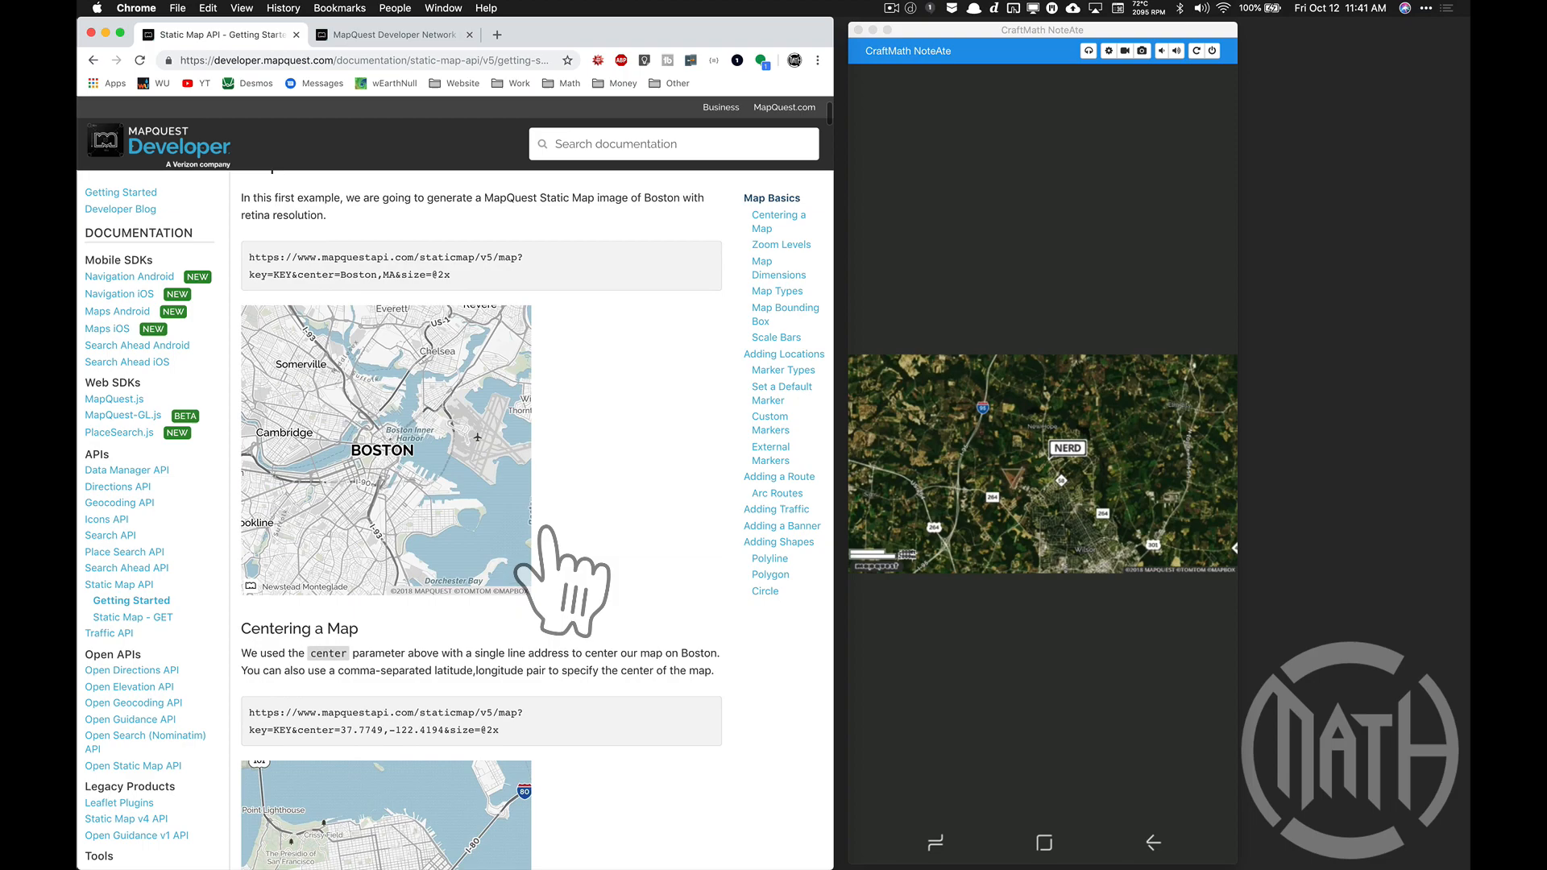
scroll(down, 3)
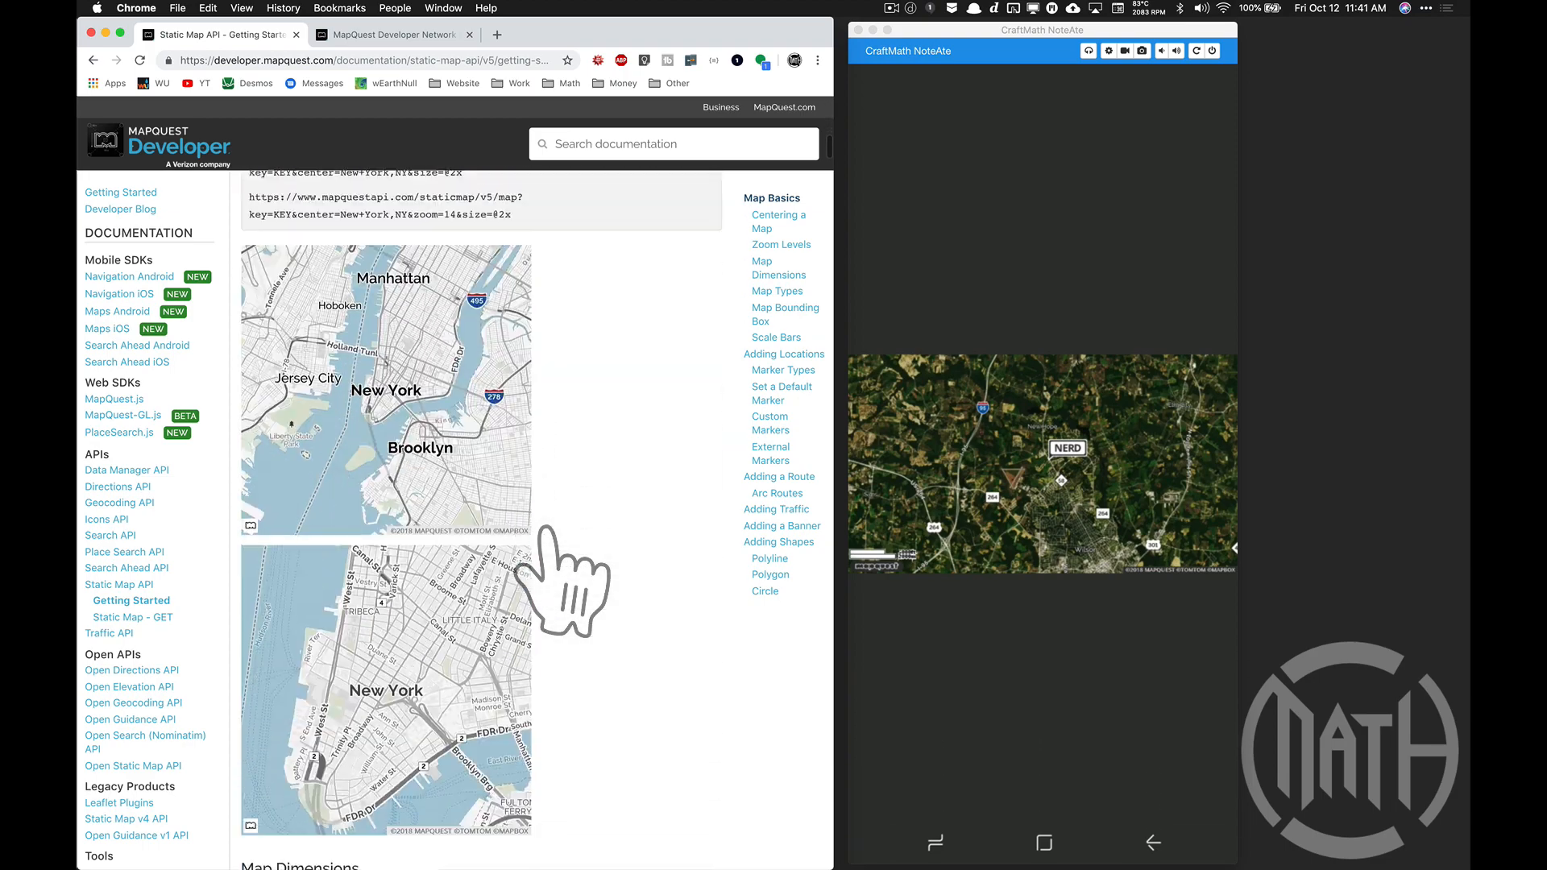
scroll(down, 3)
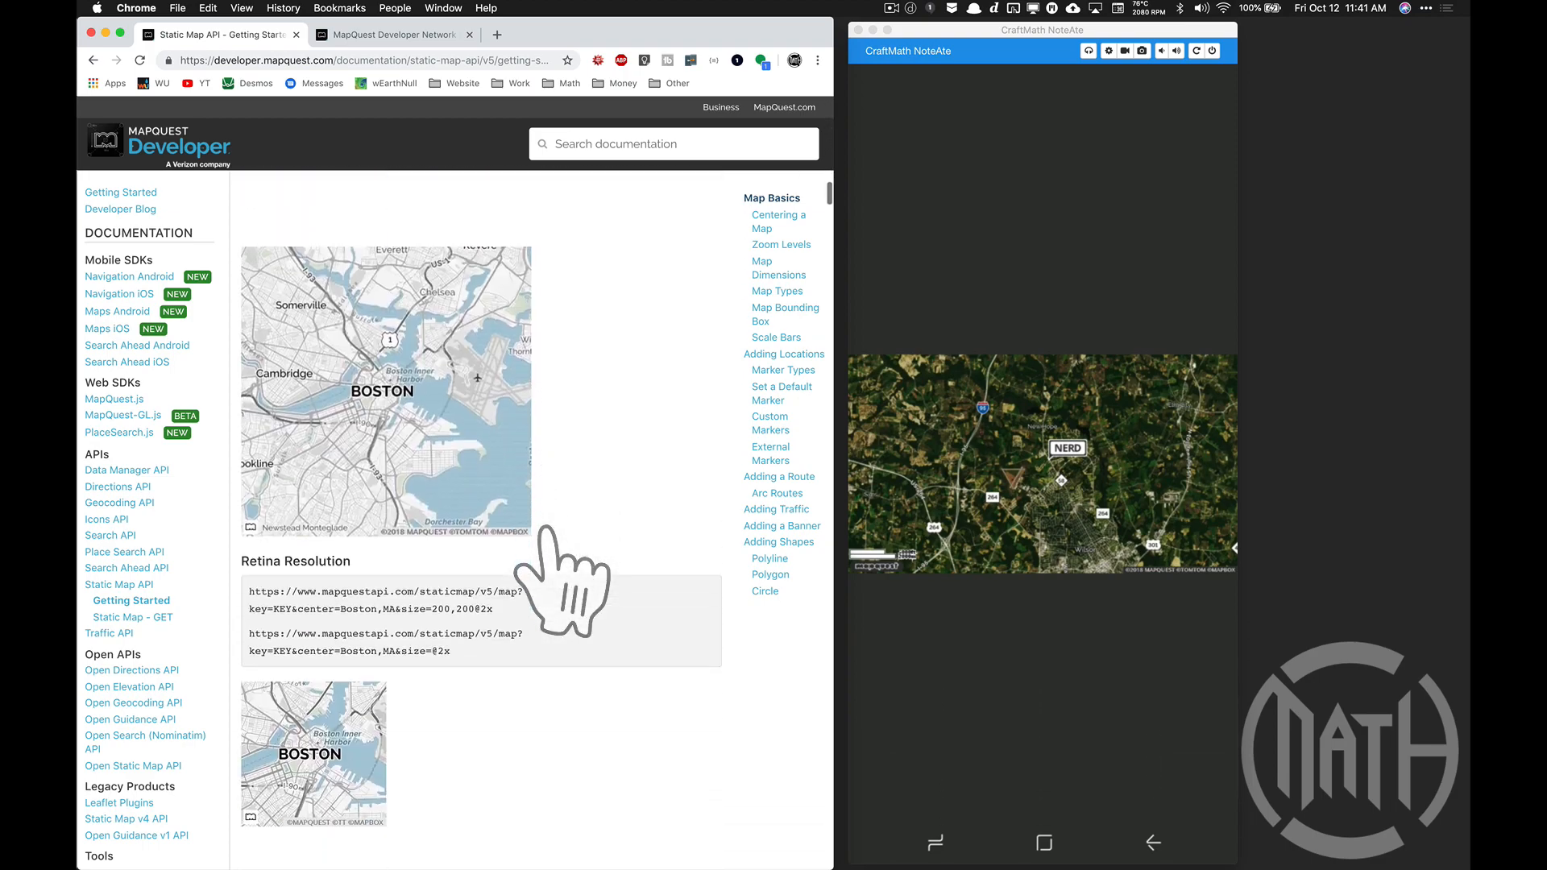
scroll(down, 3)
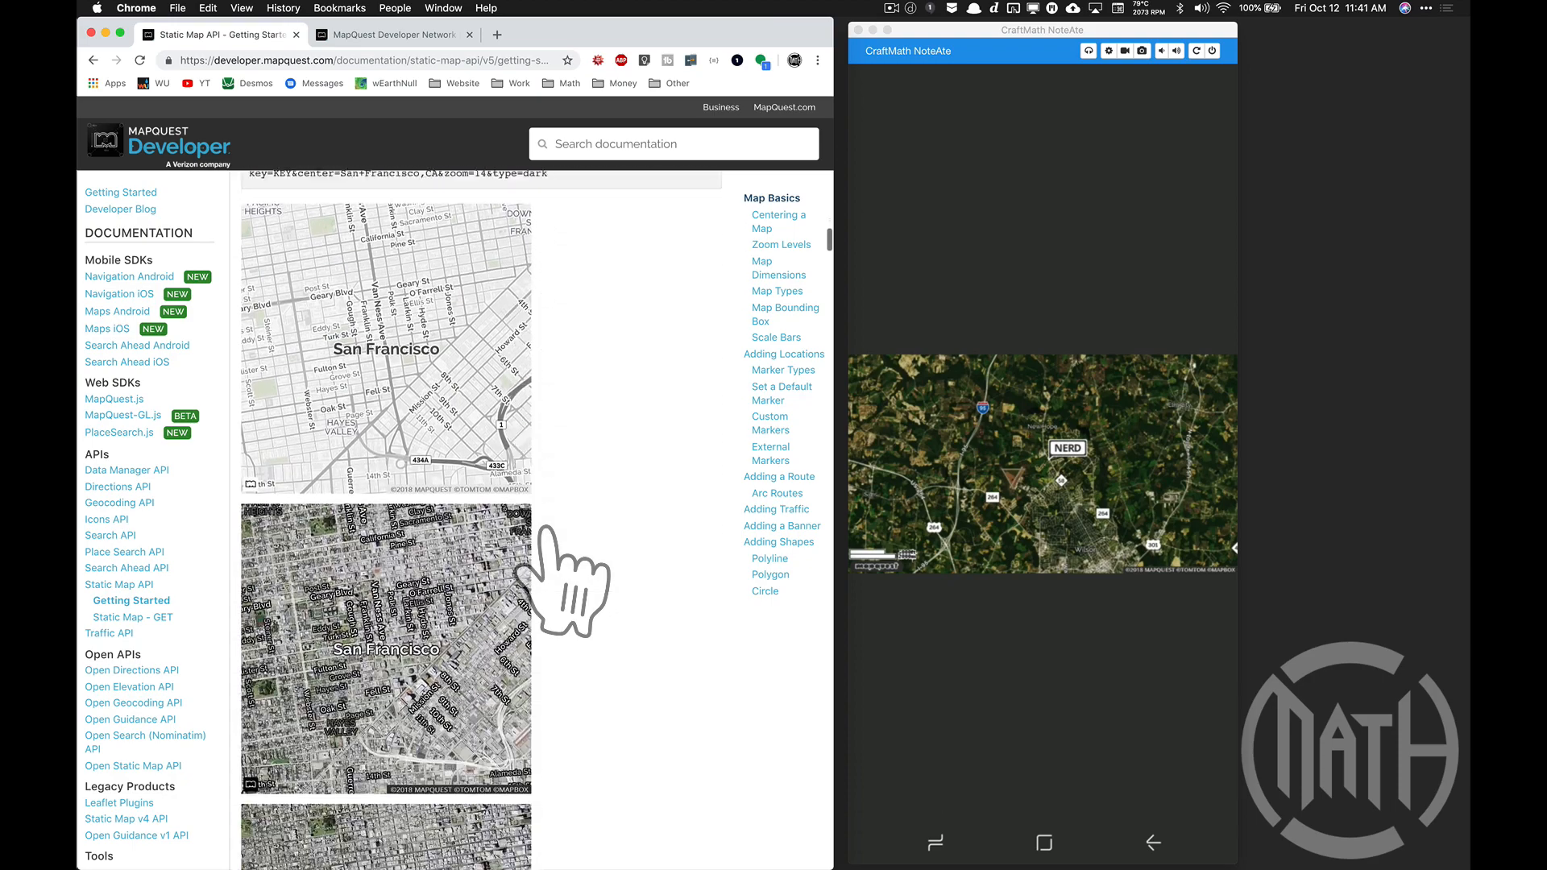
scroll(down, 3)
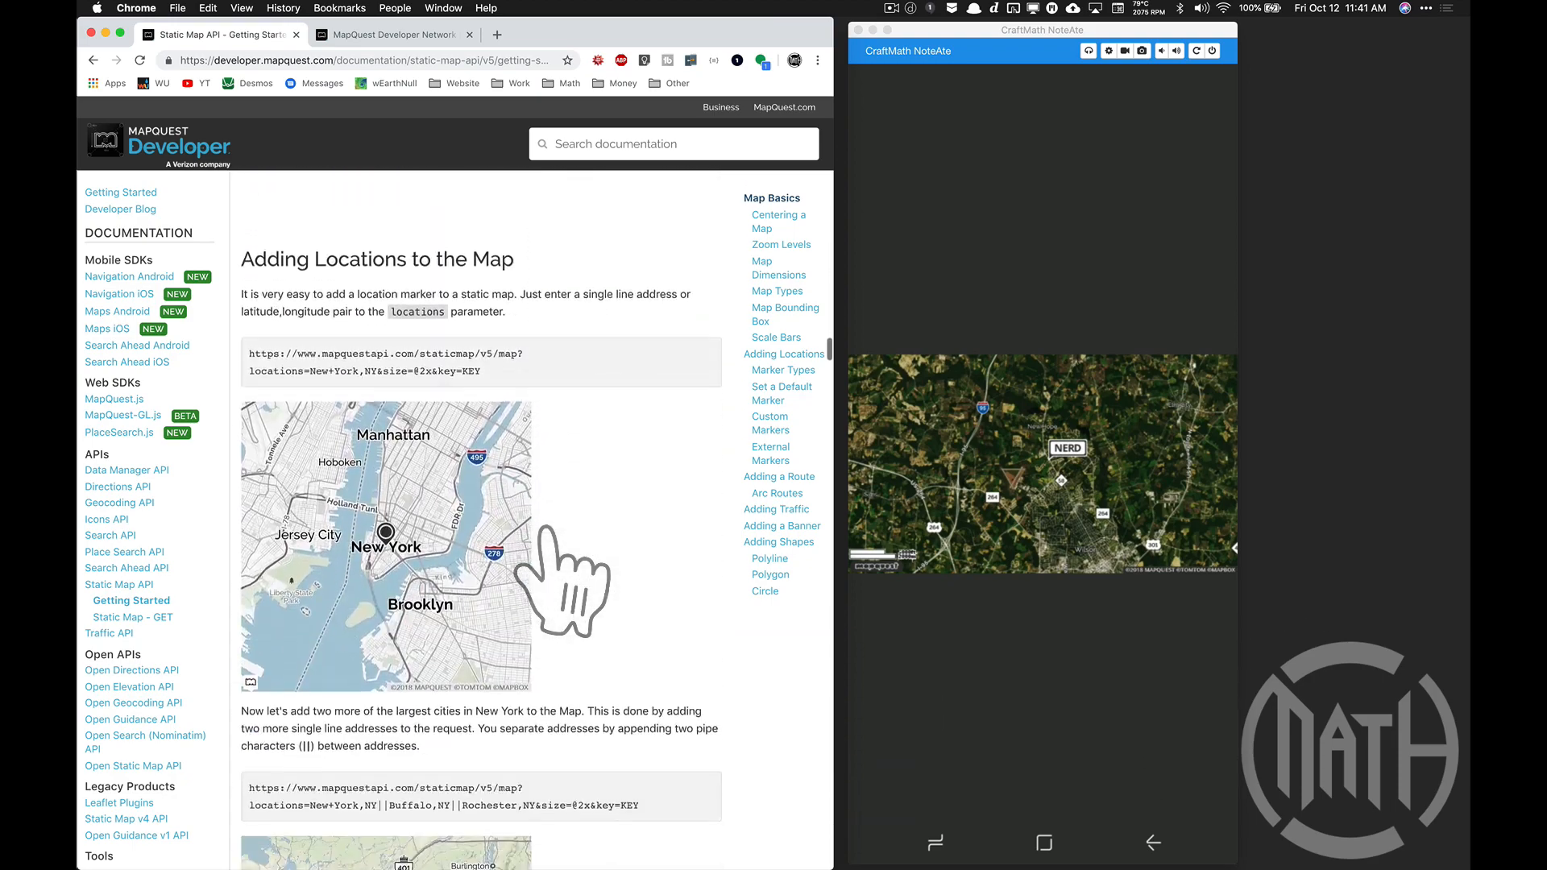
scroll(down, 3)
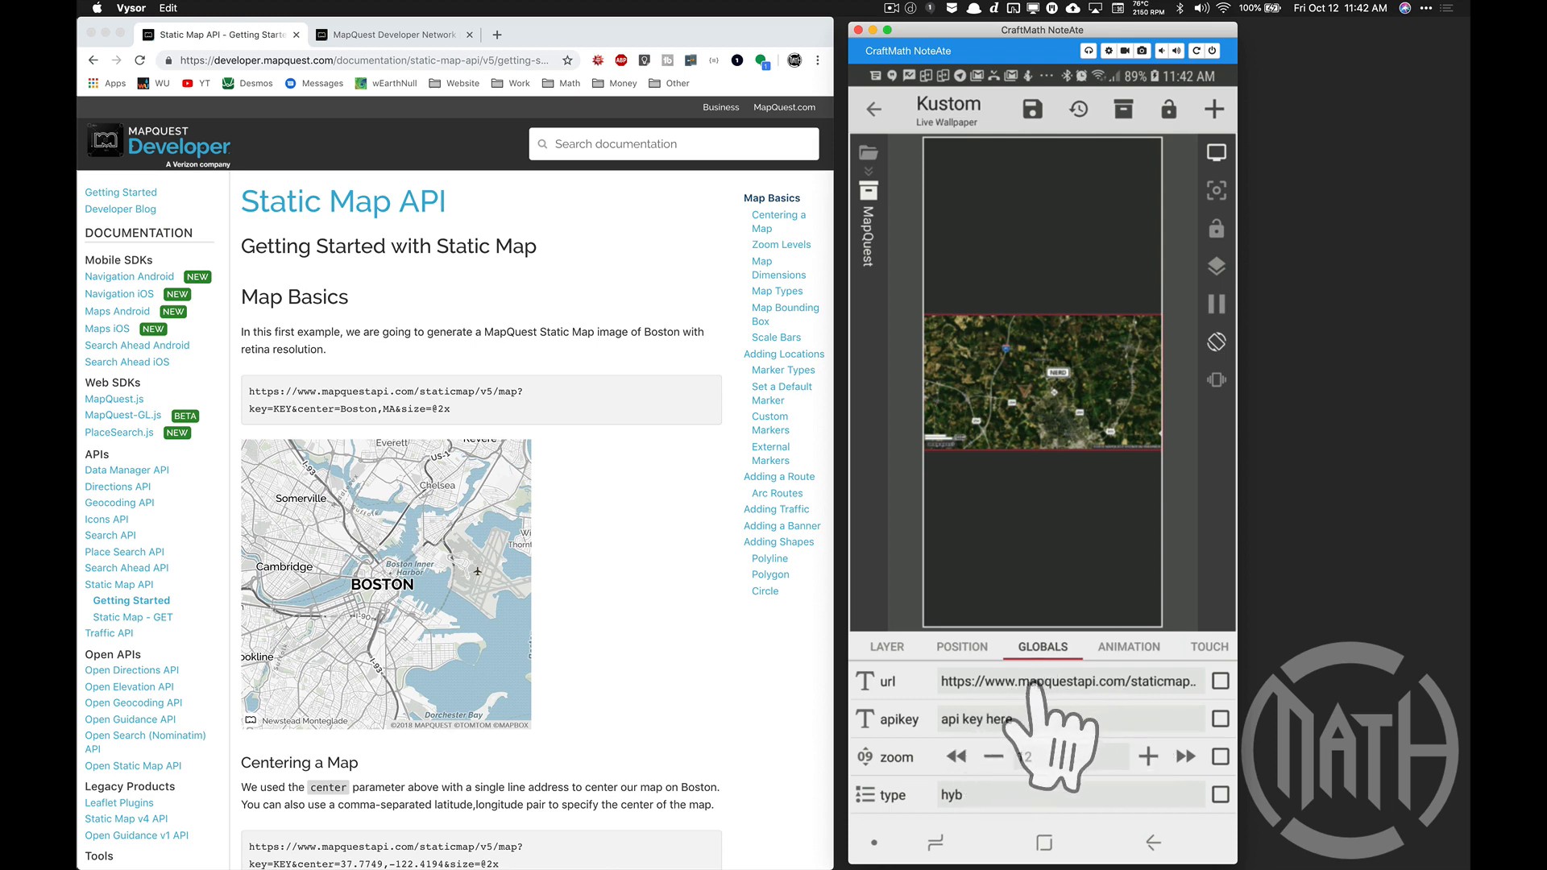
Open the url global's formula with key, center, size, zoom, type, scalebar and NERD flag.
click(1060, 681)
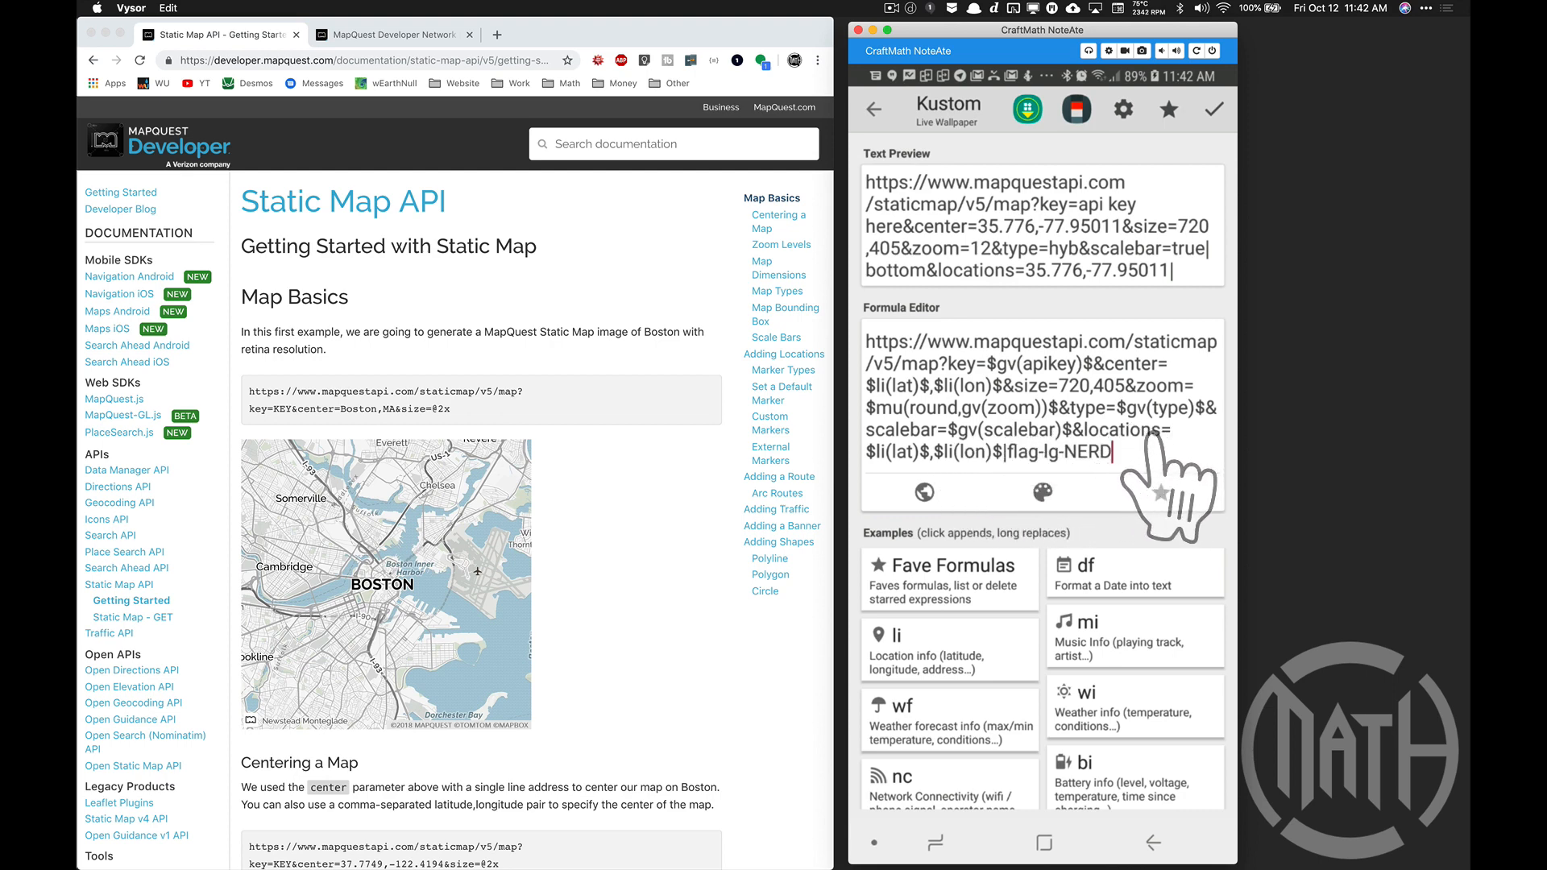
mouse_move(1164, 493)
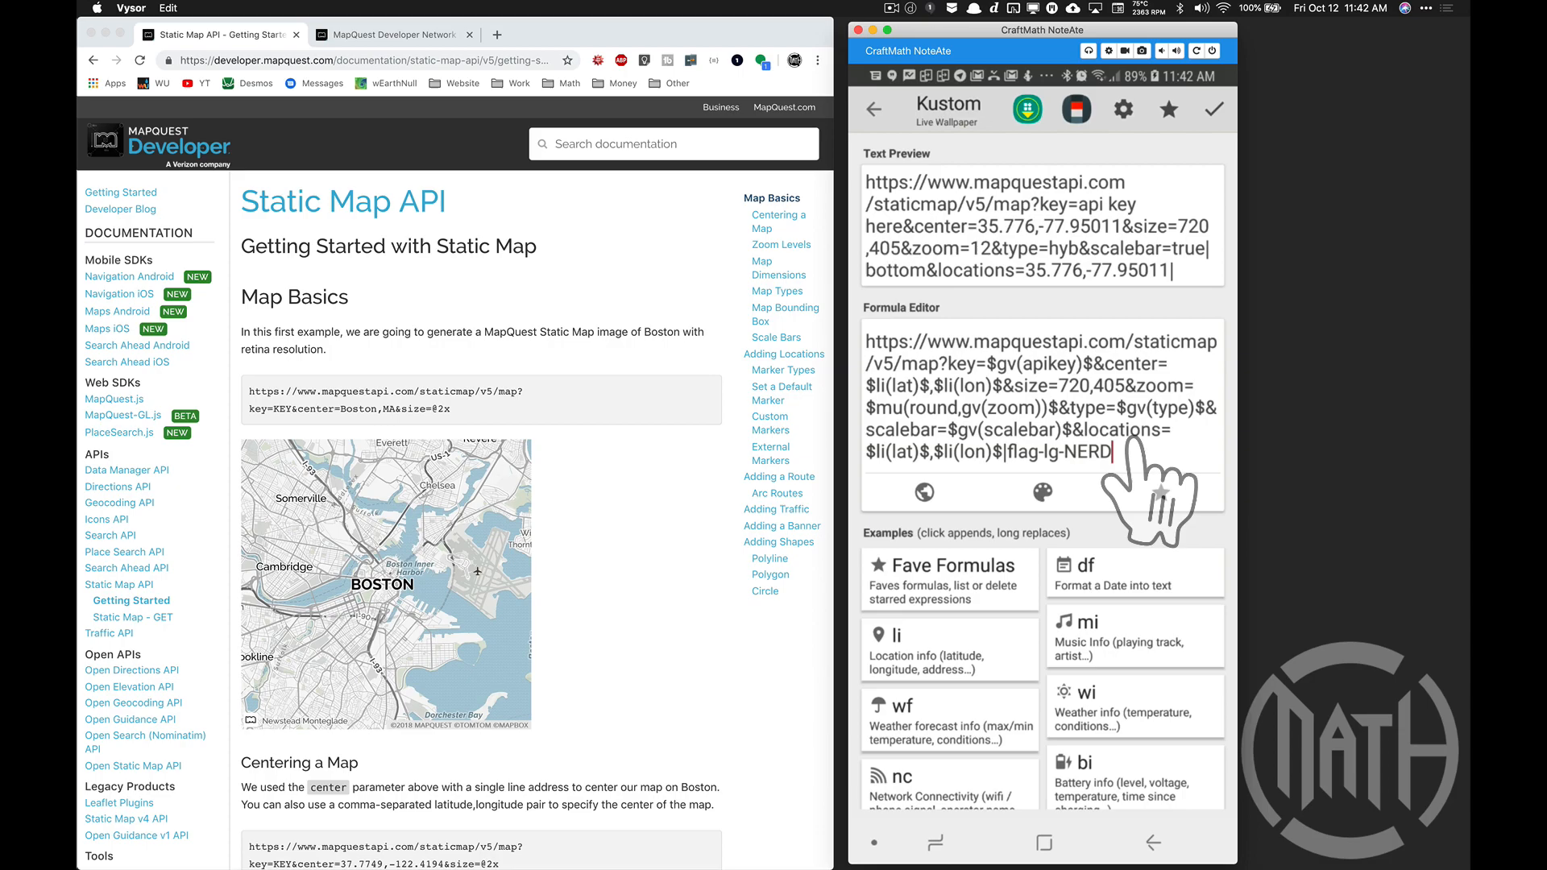
scroll(down, 3)
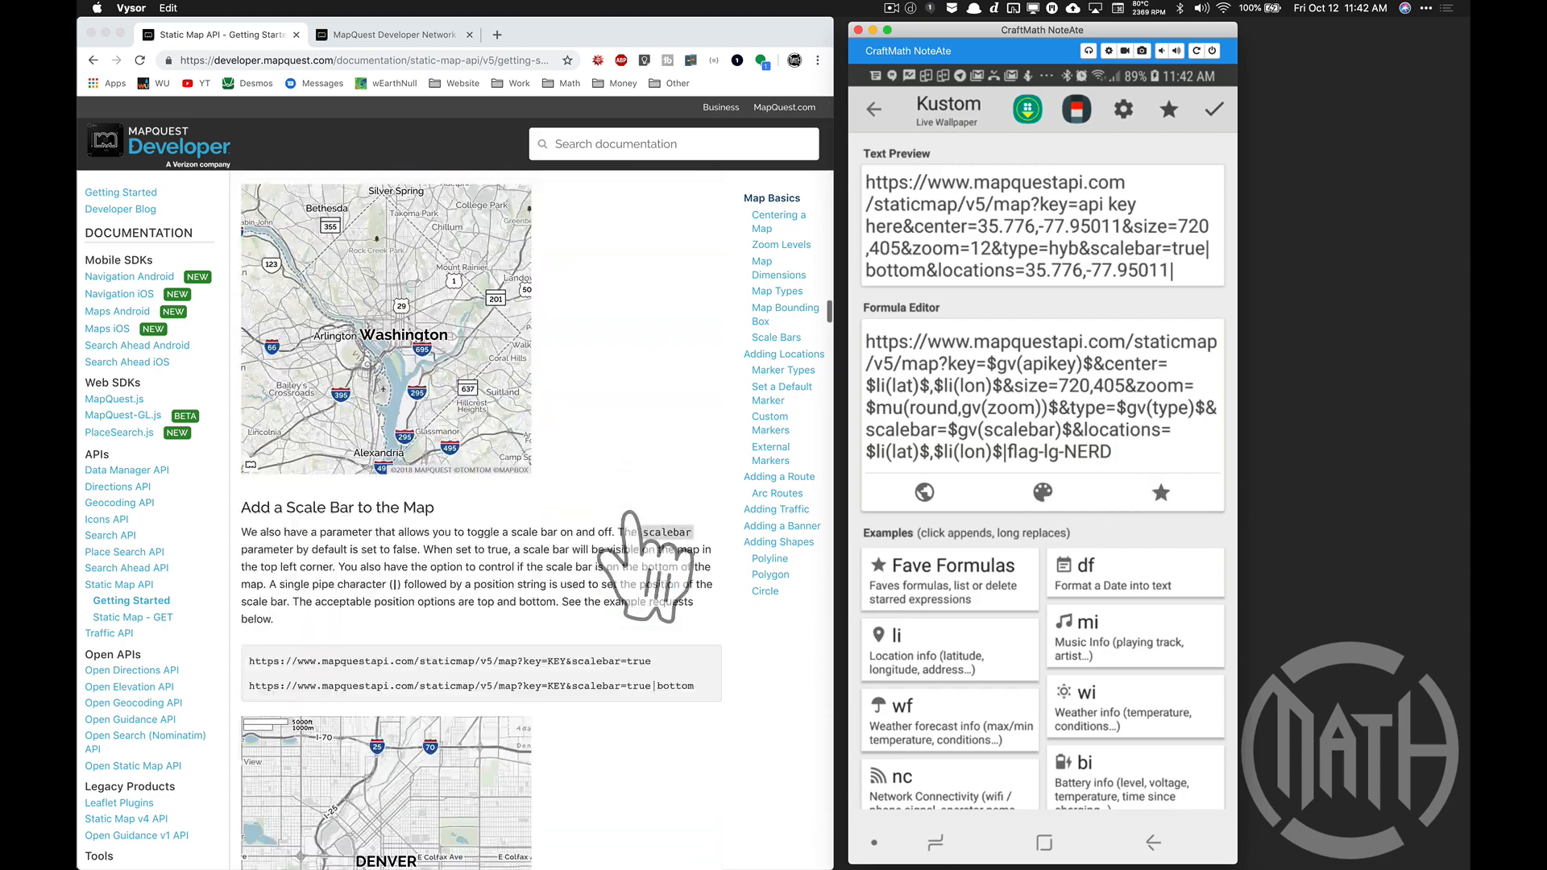
scroll(down, 3)
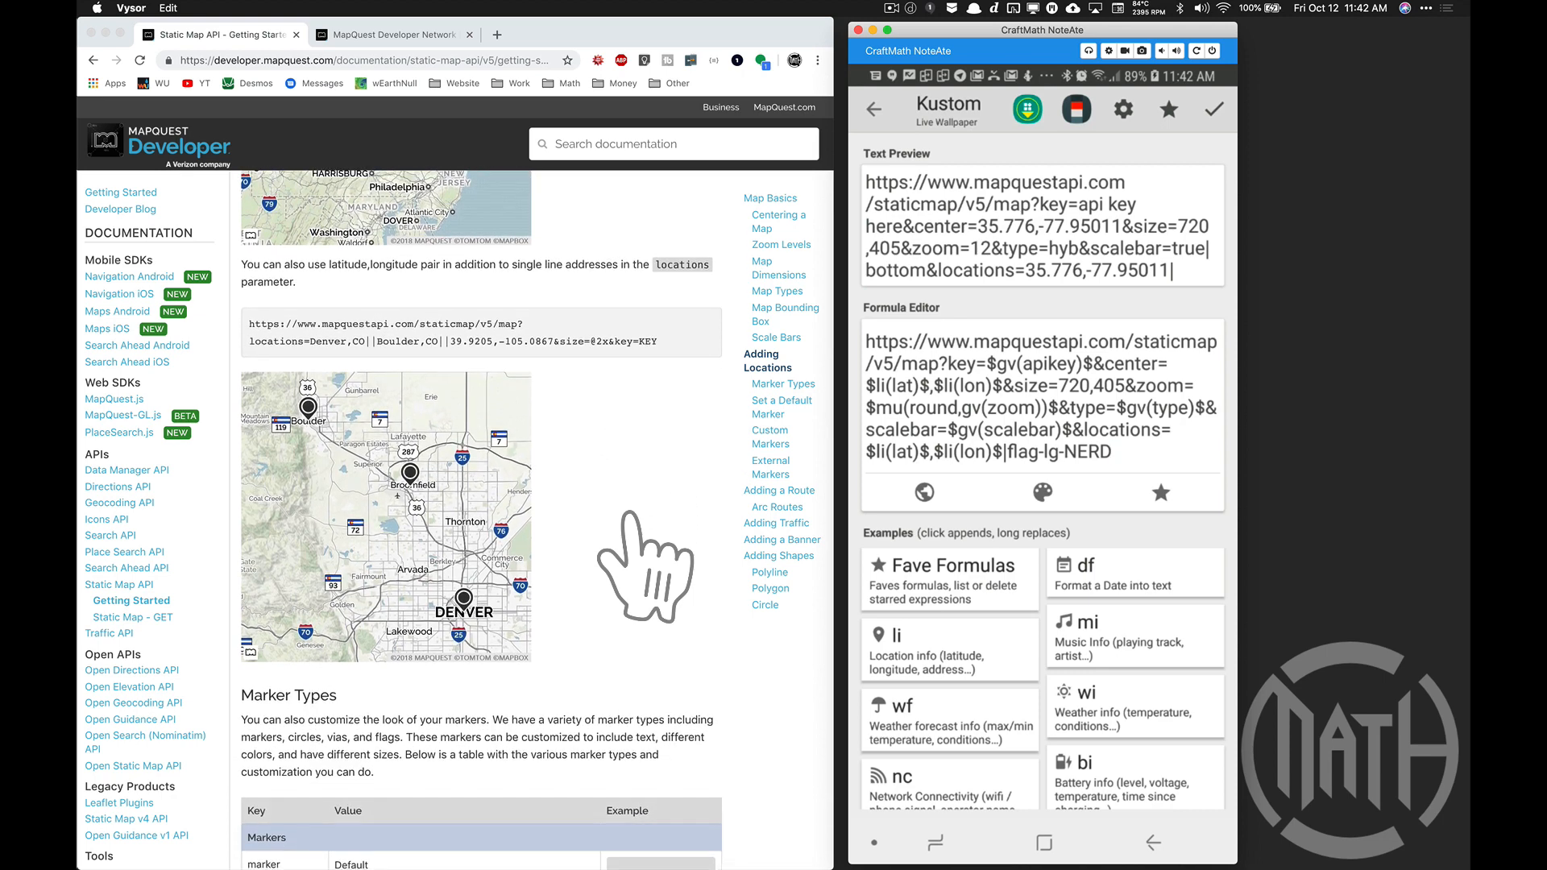
scroll(down, 3)
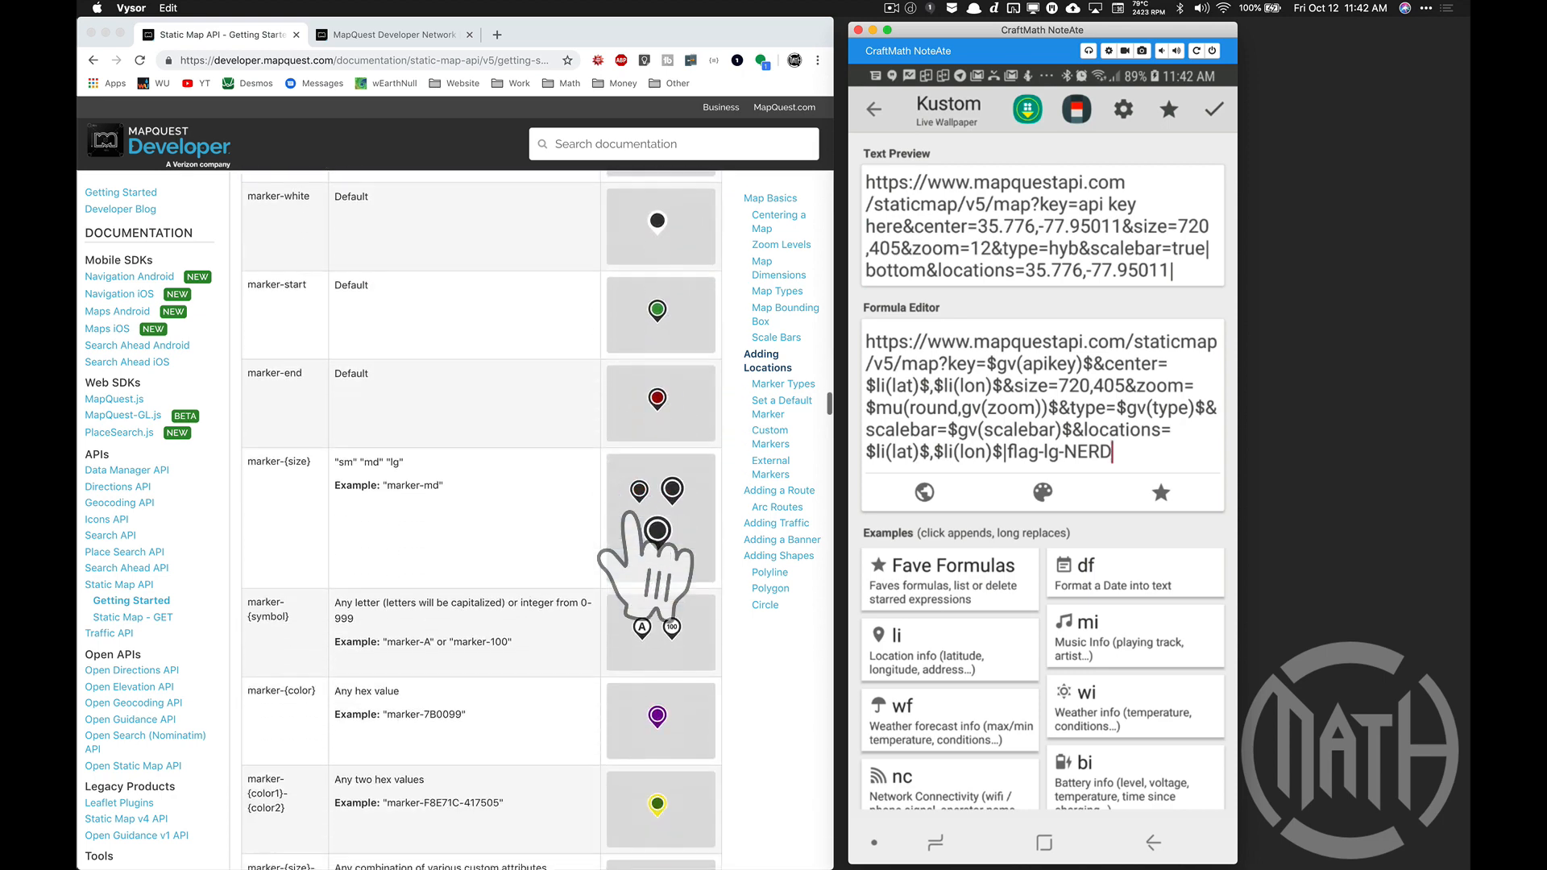
scroll(down, 3)
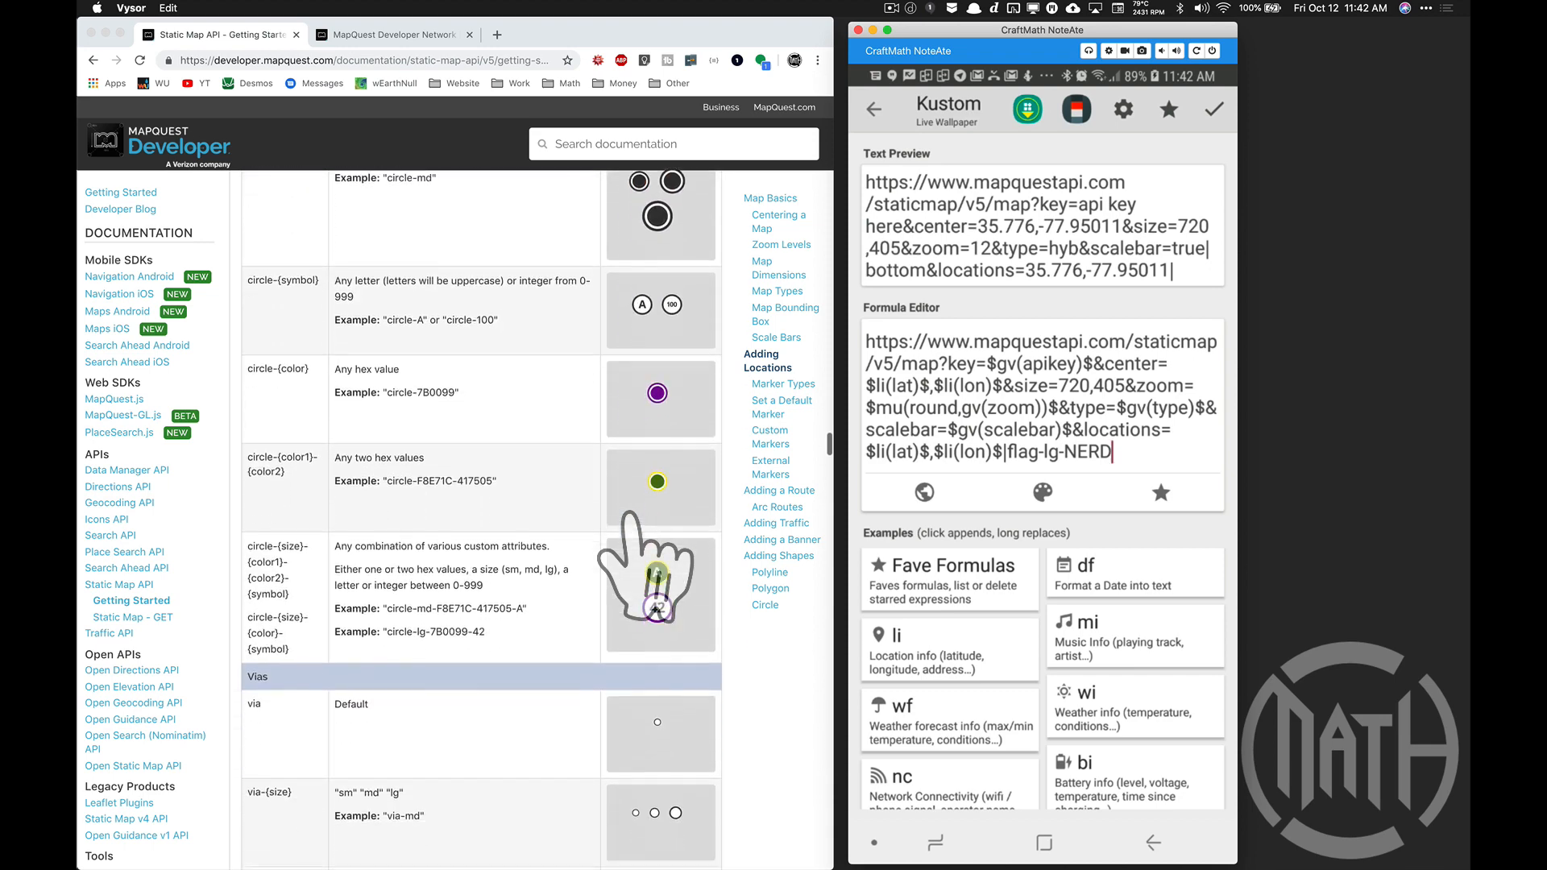
scroll(down, 3)
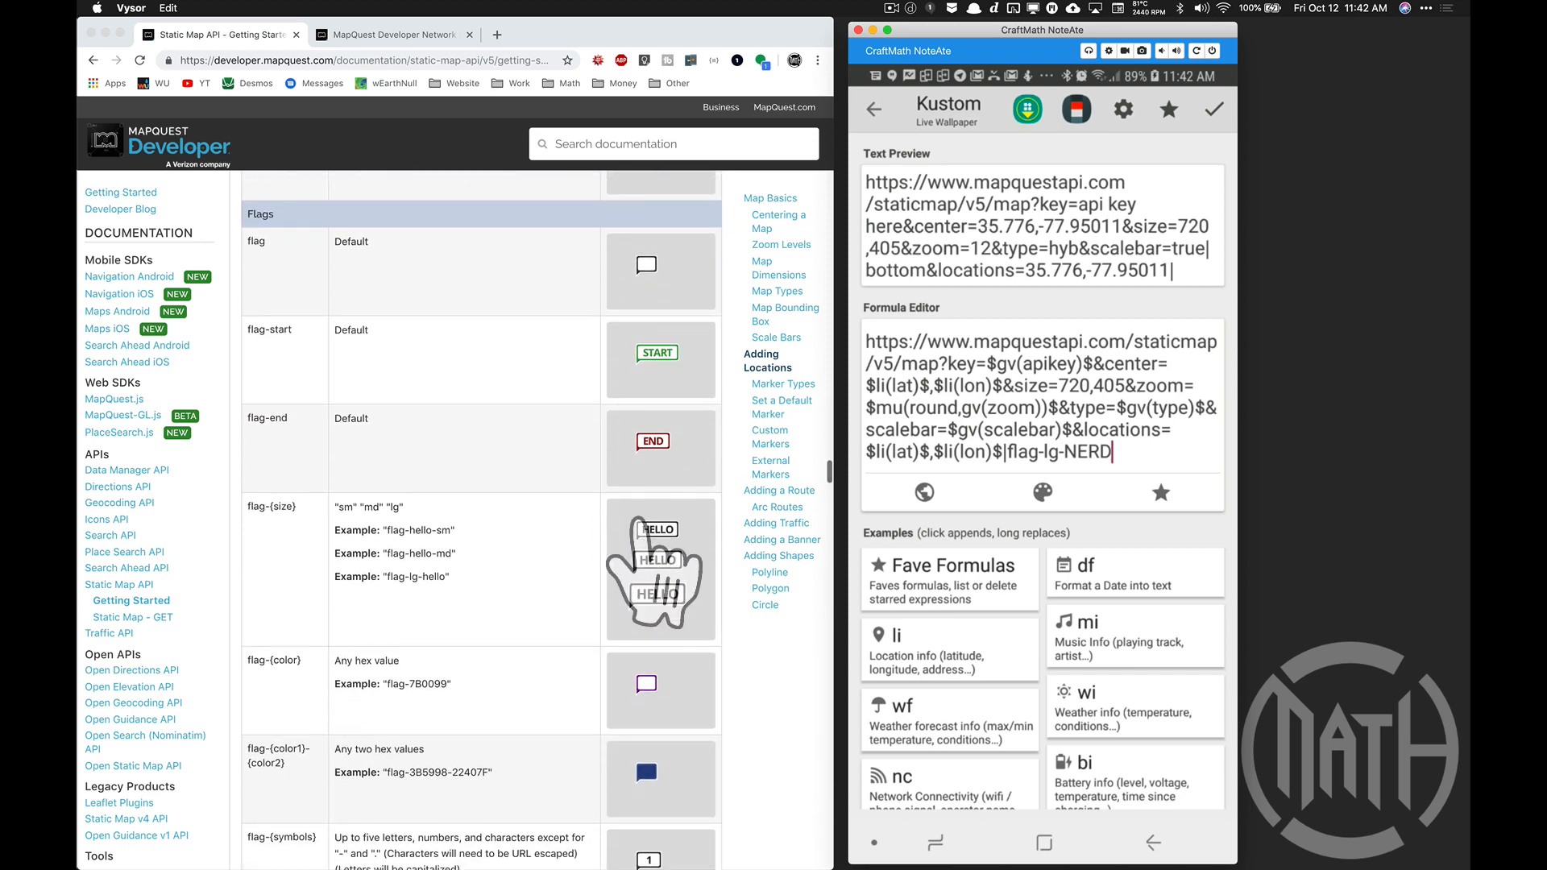
scroll(down, 3)
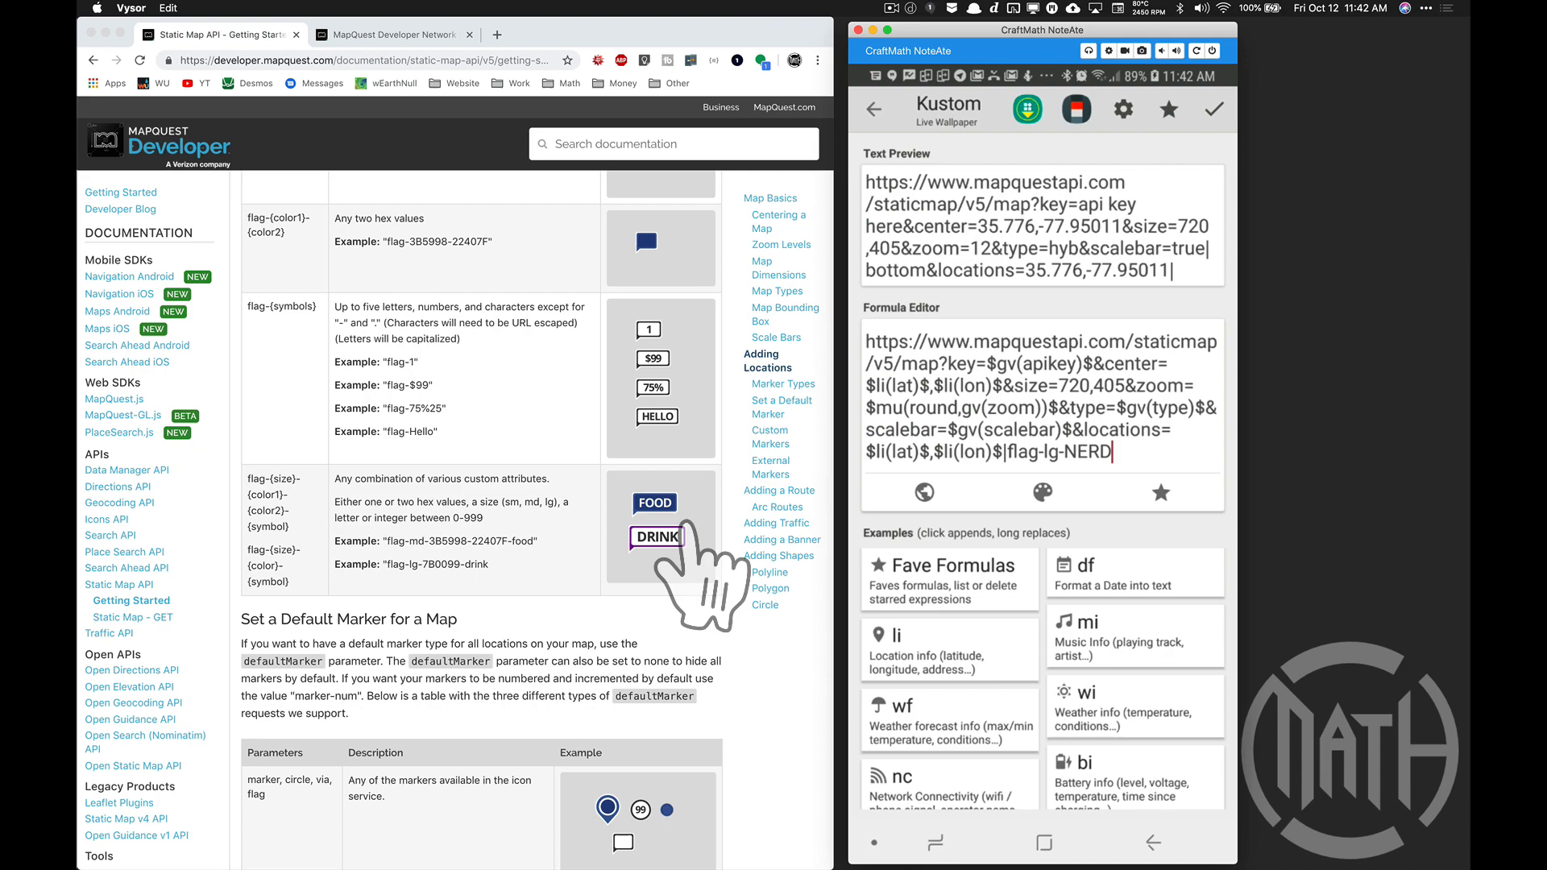
mouse_move(1095, 523)
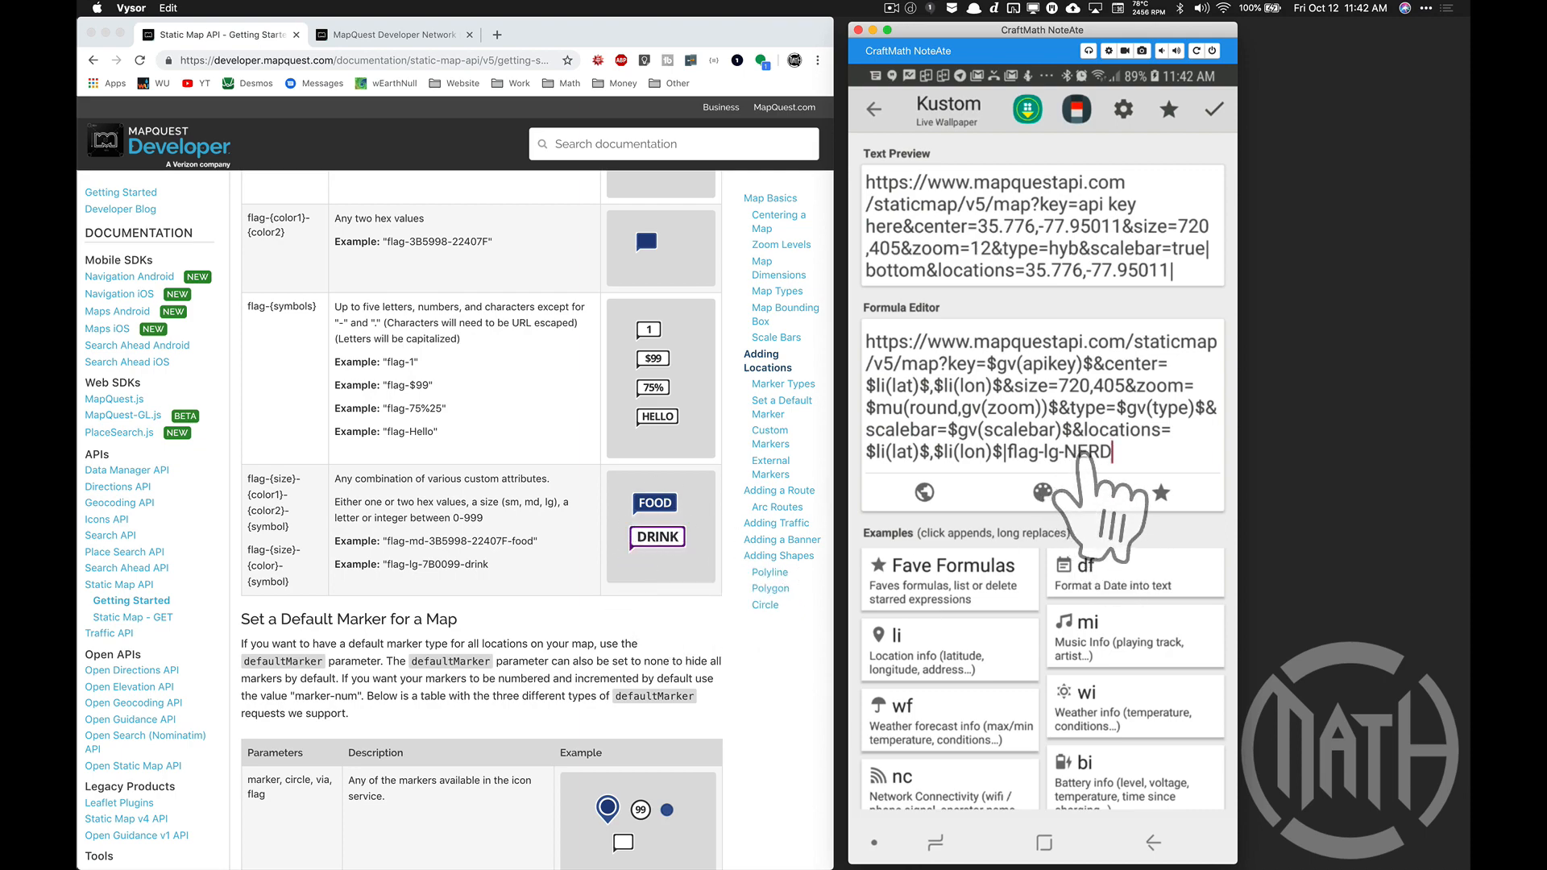
mouse_move(548, 601)
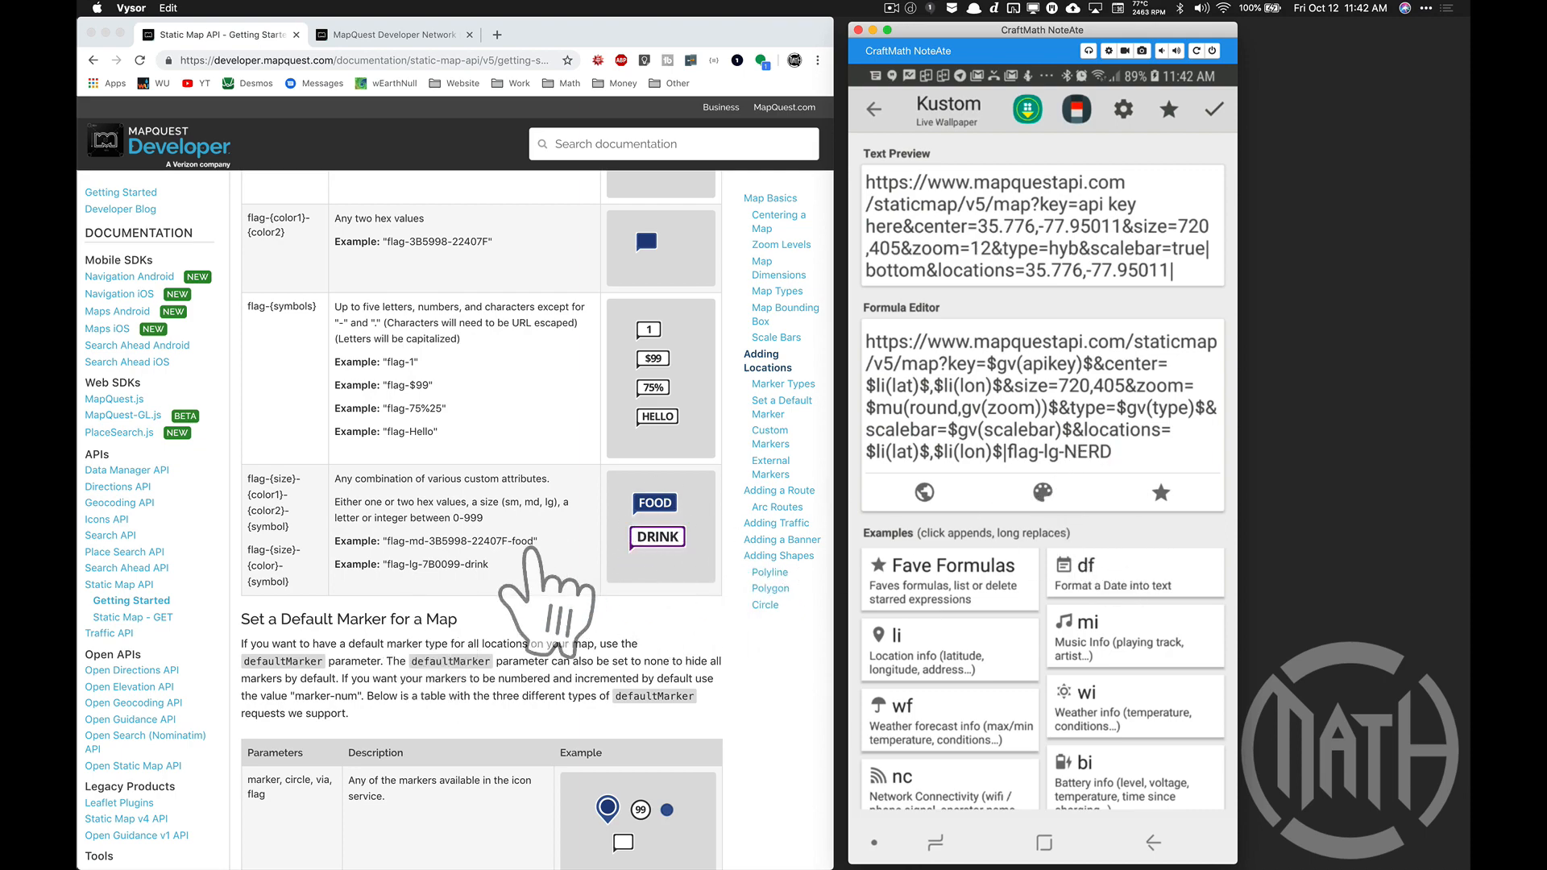
scroll(down, 3)
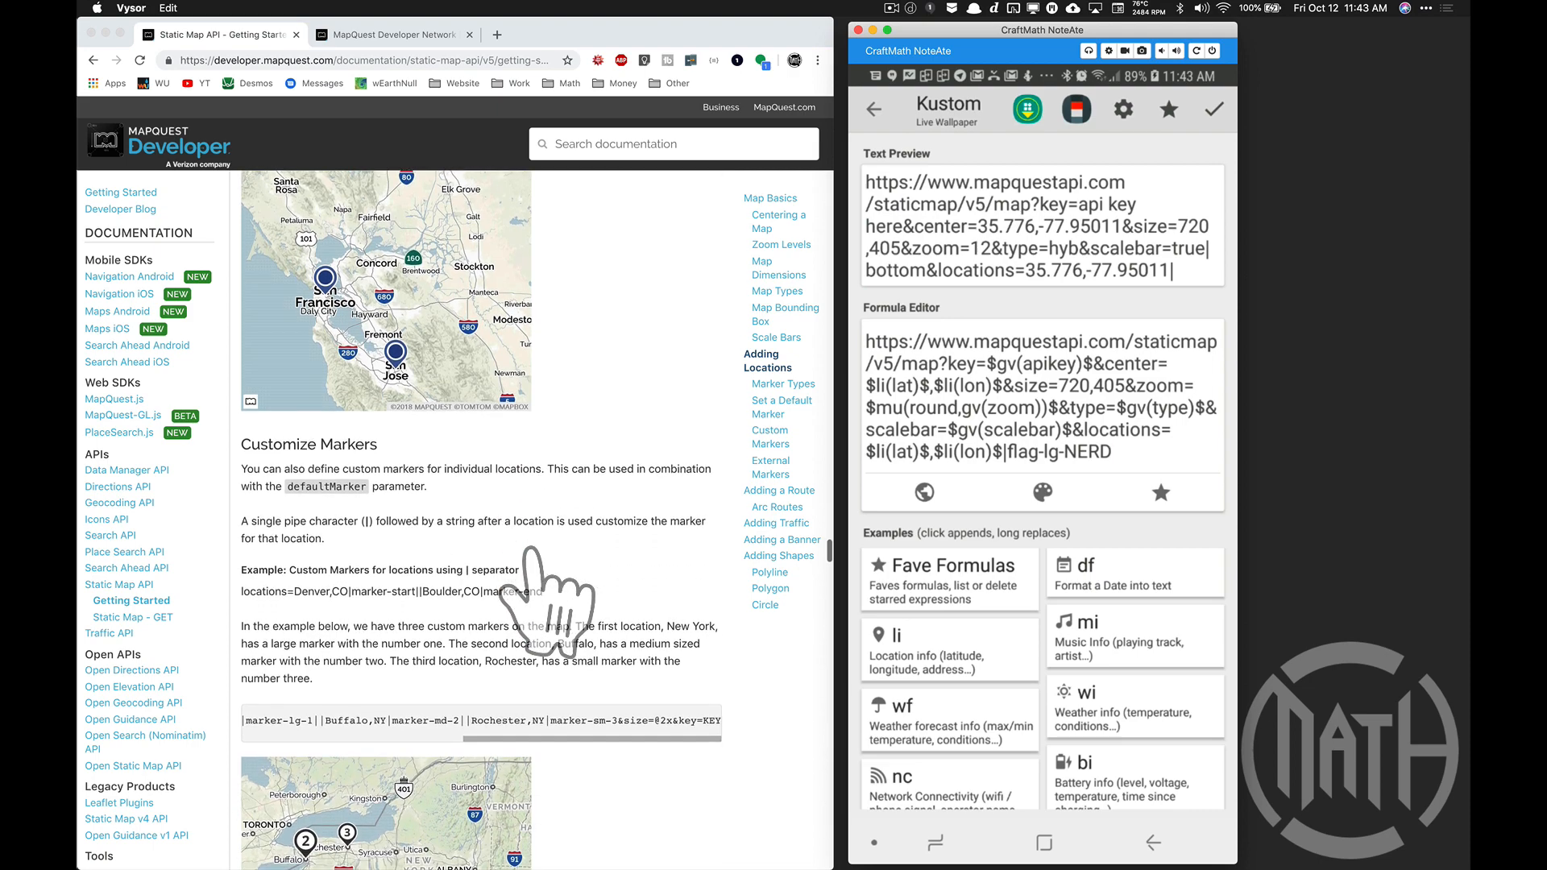
scroll(down, 3)
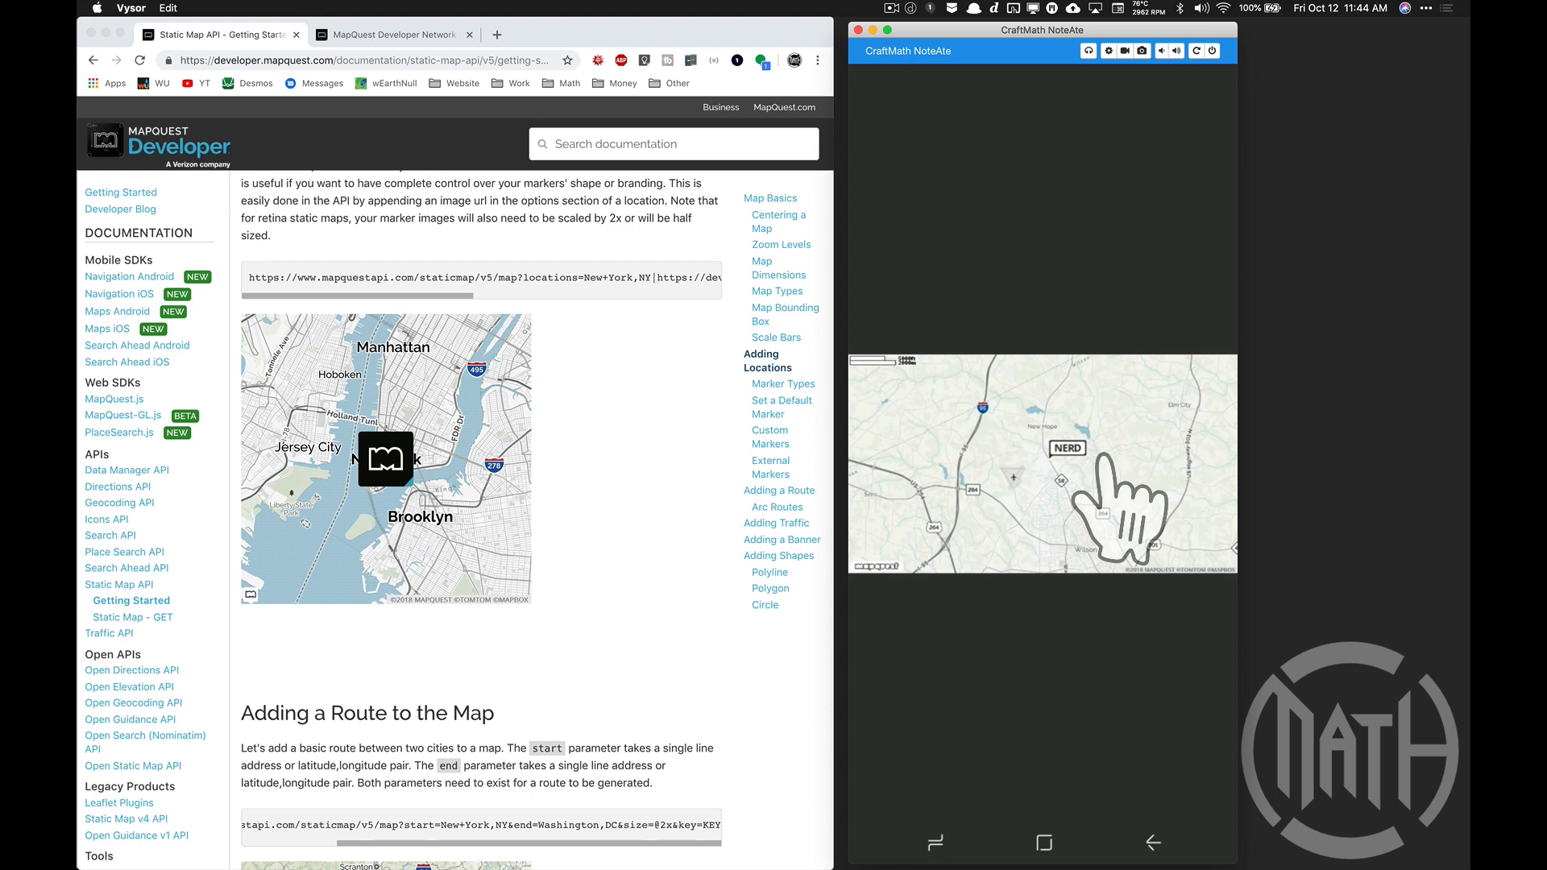
mouse_move(879, 425)
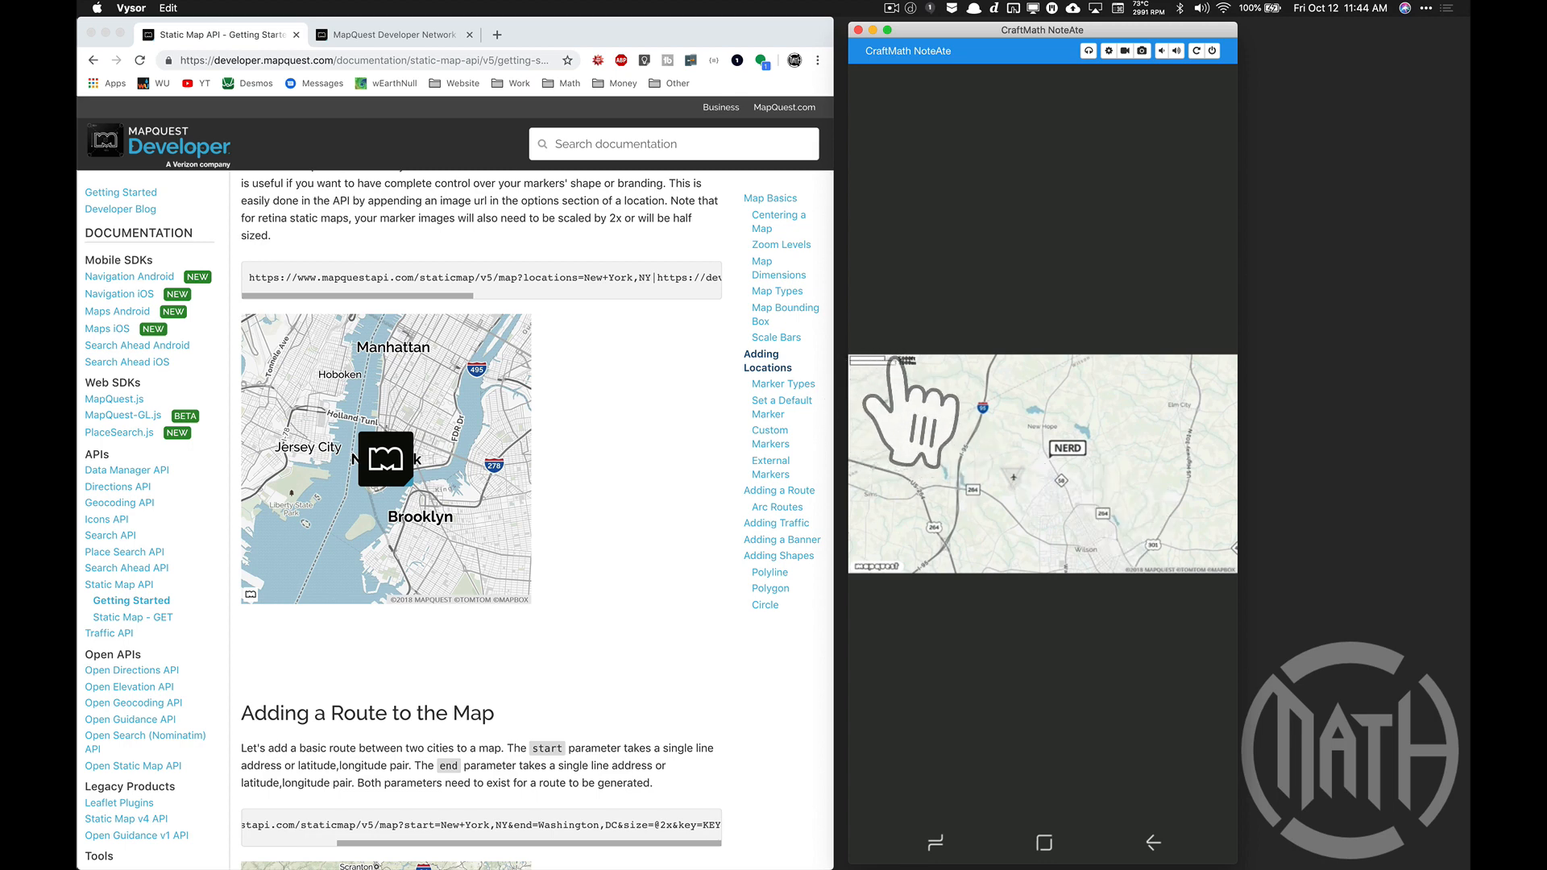
mouse_move(932, 494)
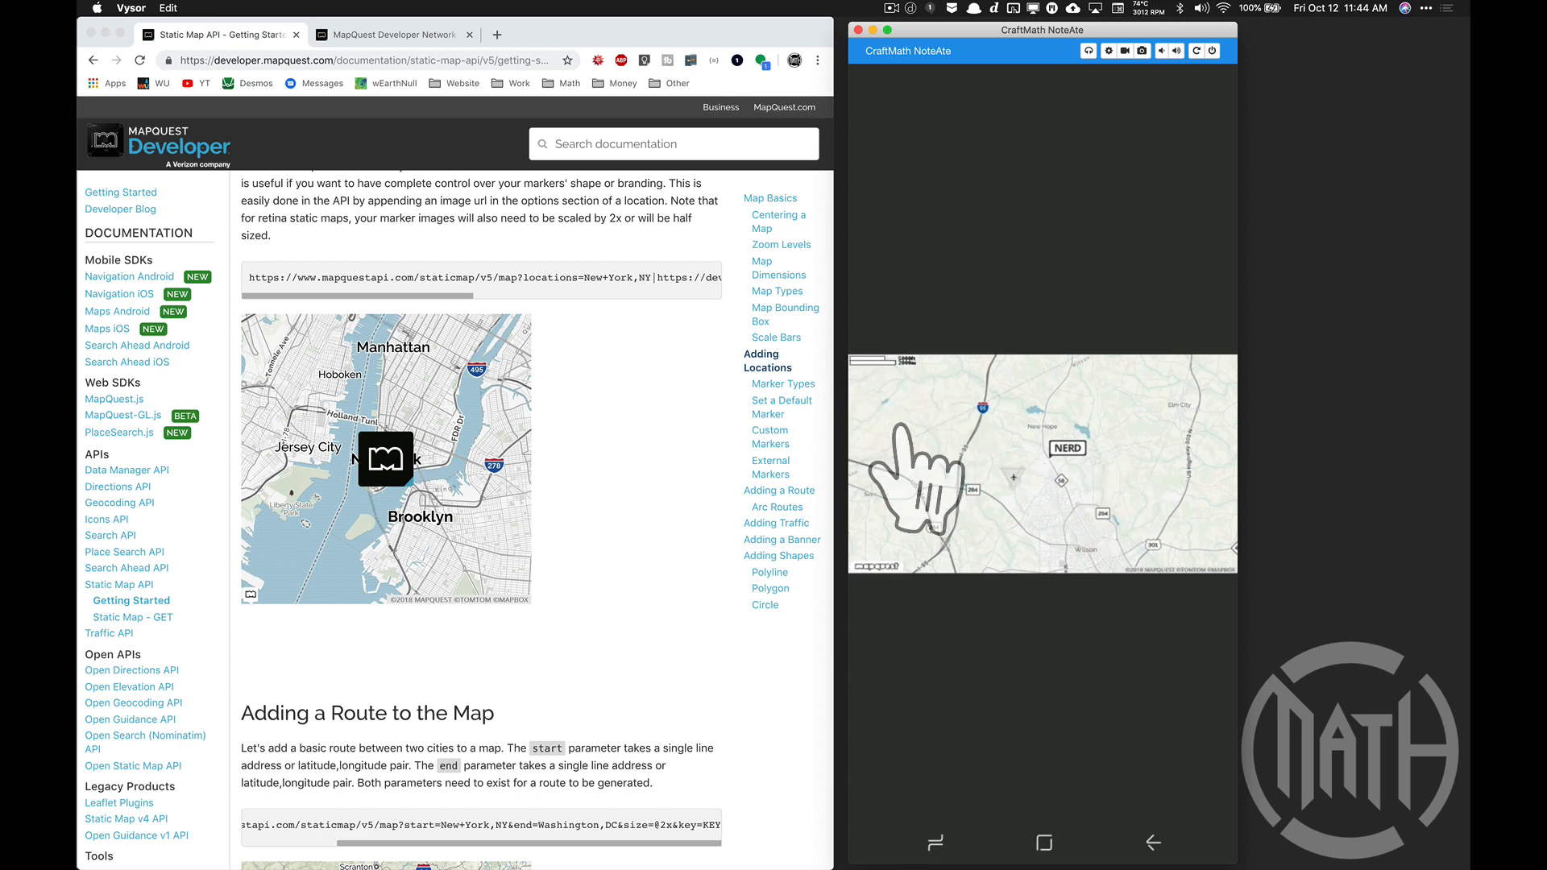